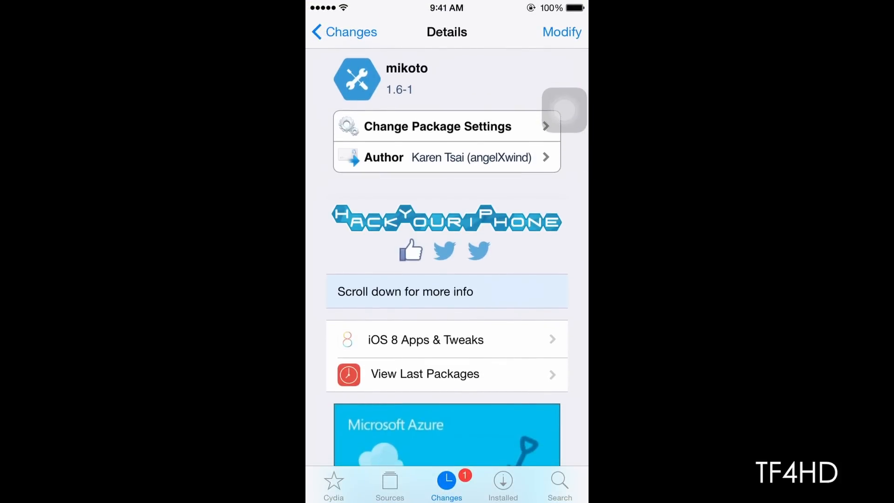
# Step: Reach the Settings app from the home screen
pyautogui.scroll(-3)
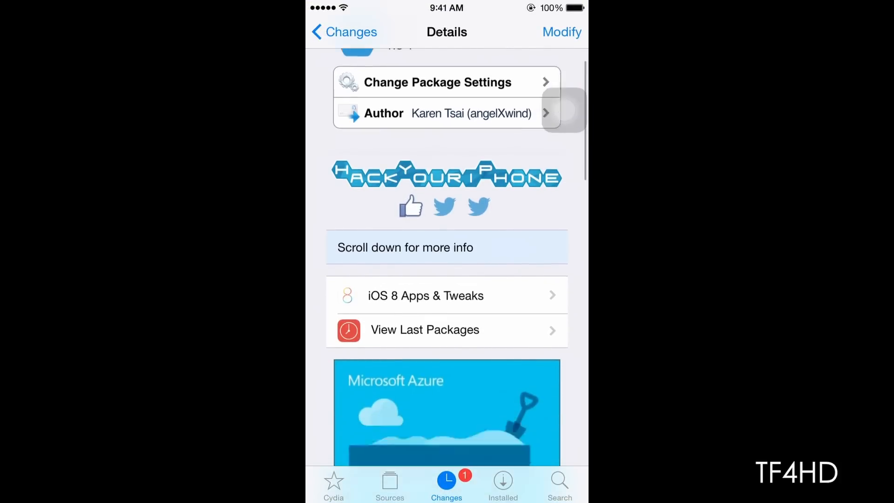
pyautogui.click(389, 484)
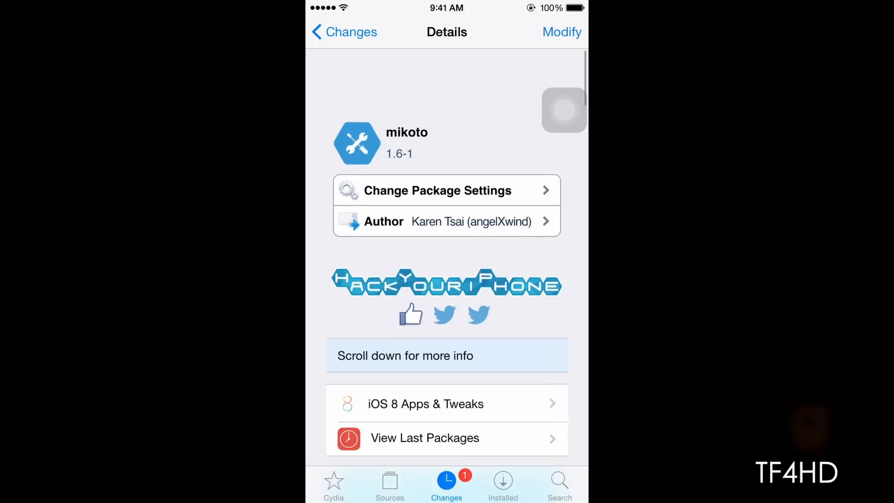
pyautogui.scroll(-3)
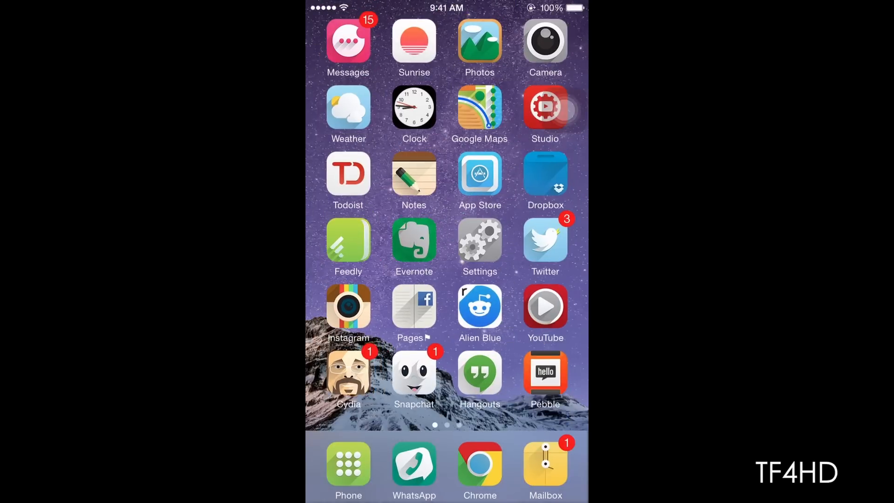
pyautogui.click(479, 242)
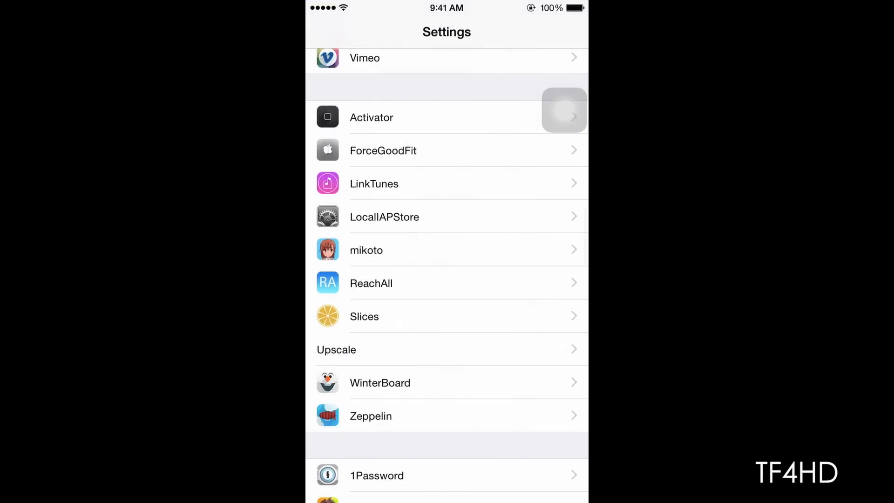
# Step: Scroll to the tweak section and enter mikoto's app list
pyautogui.scroll(-3)
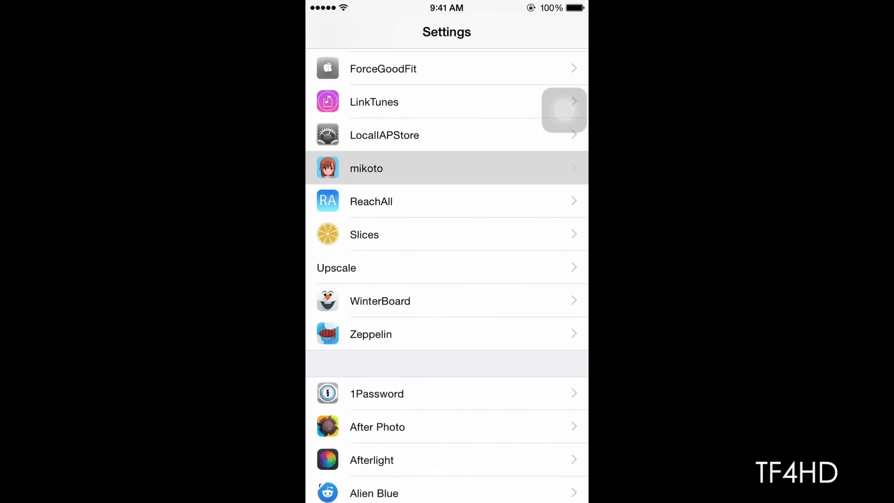
pyautogui.click(366, 168)
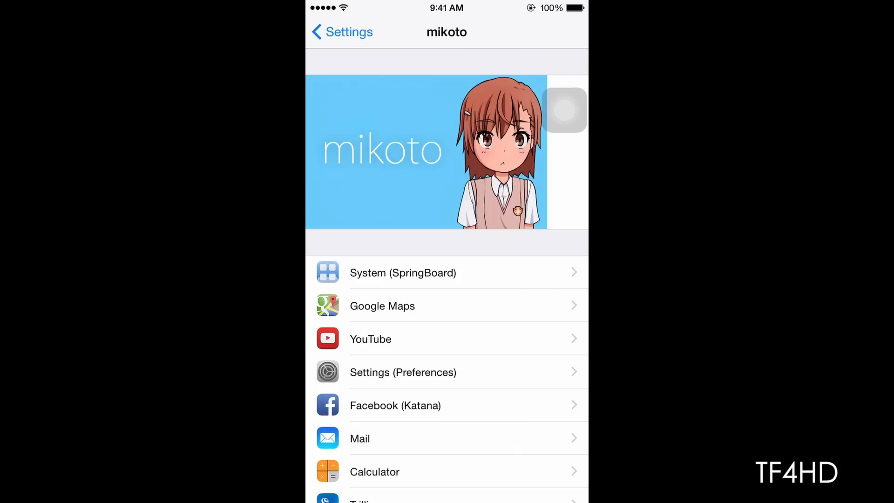
# Step: Review the System (SpringBoard) page's lock screen, notification and Spotlight toggles, all switched on
pyautogui.click(402, 272)
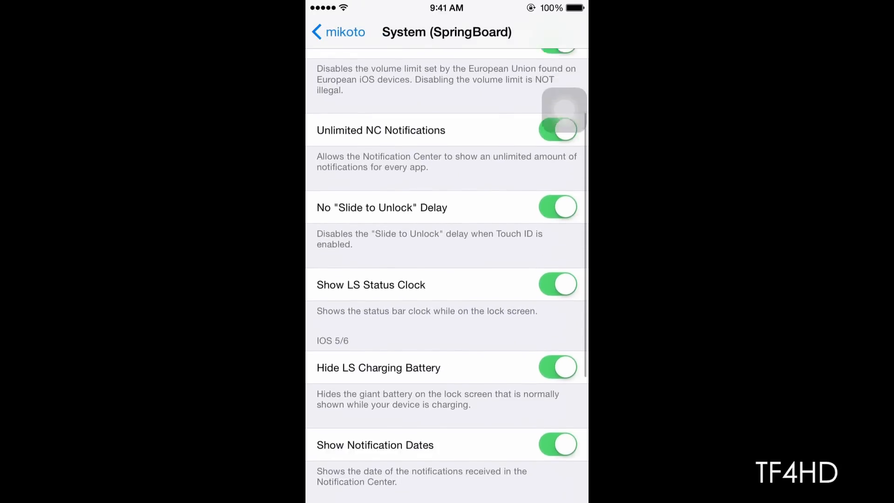
pyautogui.scroll(-3)
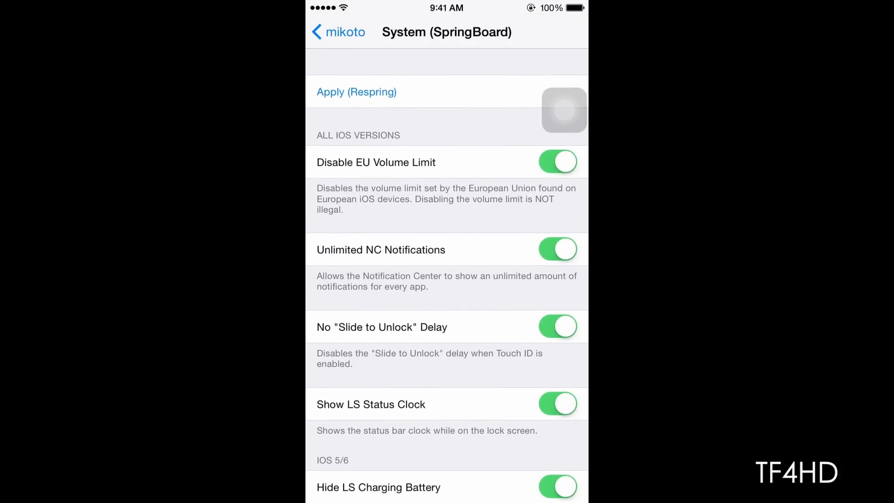
pyautogui.scroll(-3)
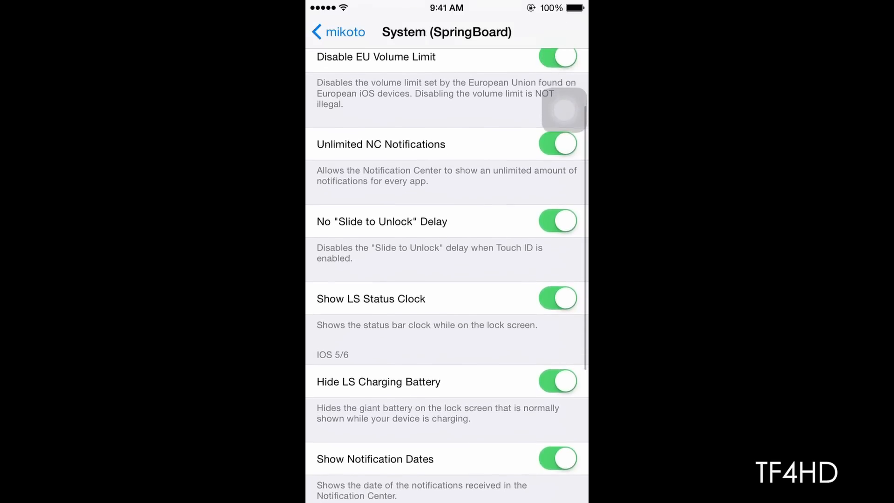
pyautogui.scroll(-3)
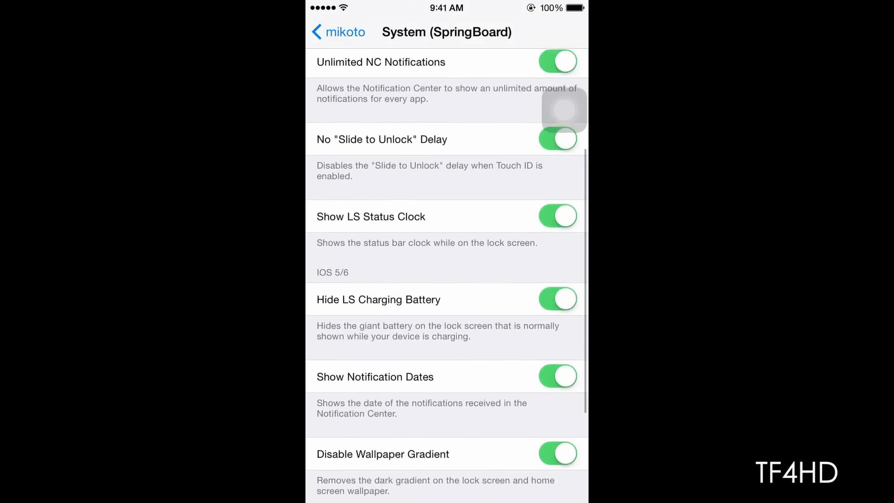
pyautogui.scroll(-3)
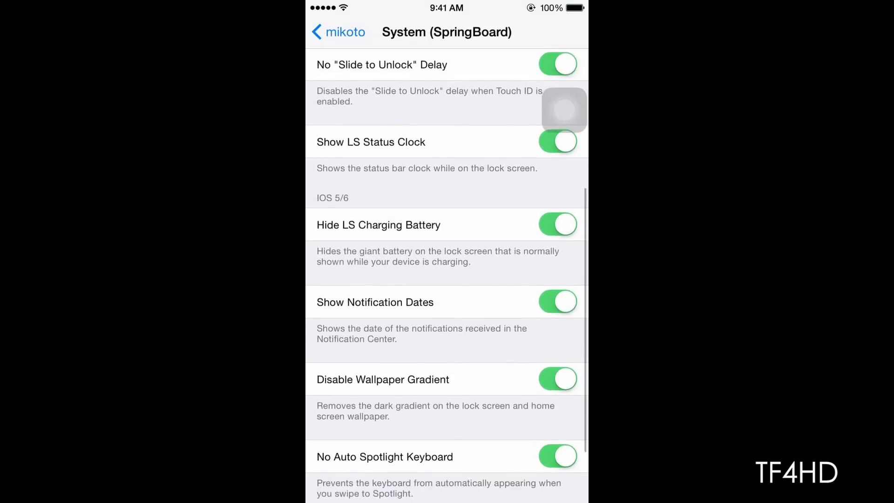
pyautogui.scroll(-3)
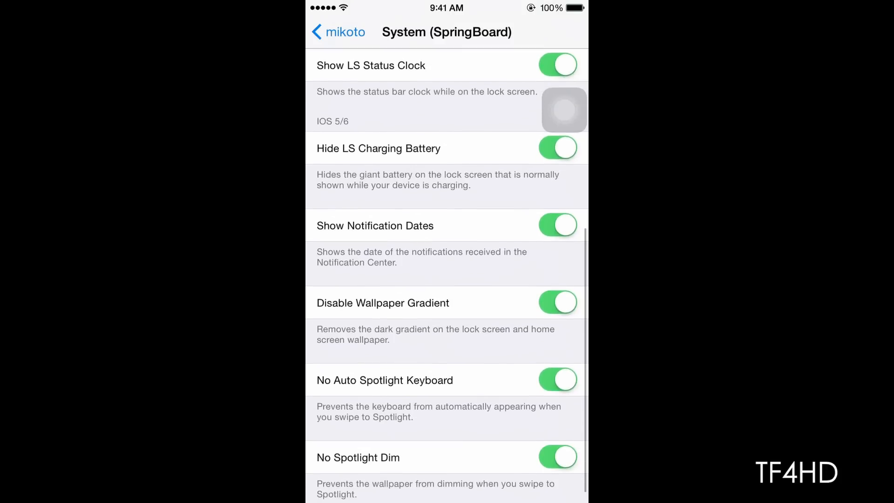
pyautogui.scroll(-3)
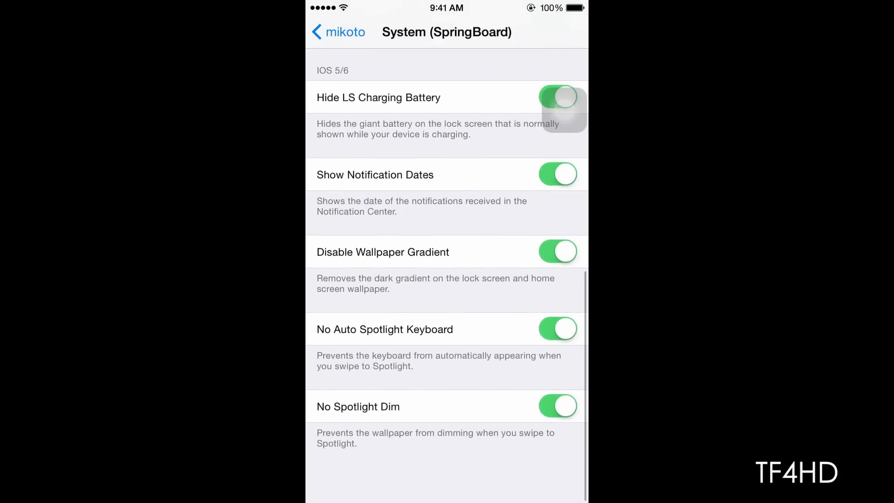
# Step: Back at the app list, view the Facebook (Katana) options and return
pyautogui.click(339, 32)
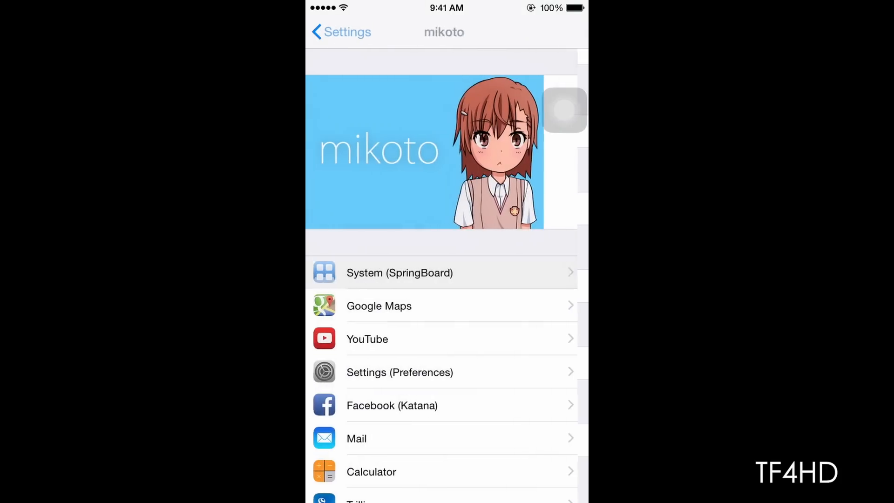
pyautogui.scroll(-3)
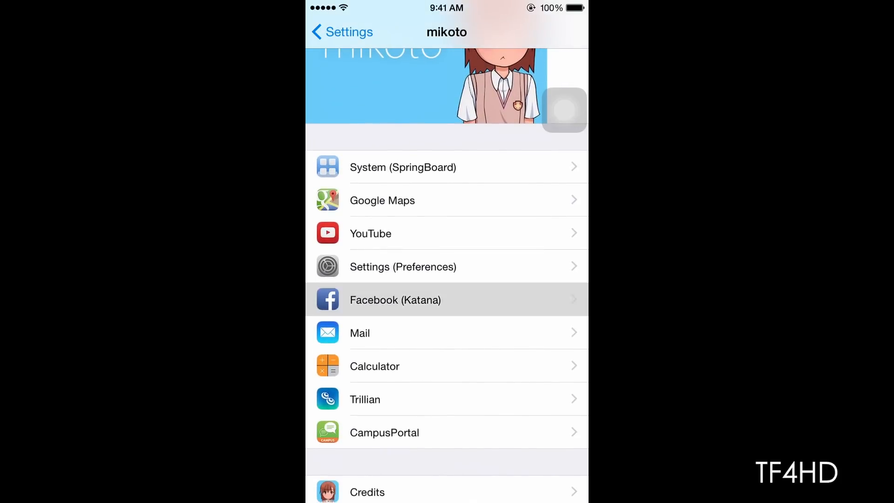
pyautogui.click(395, 300)
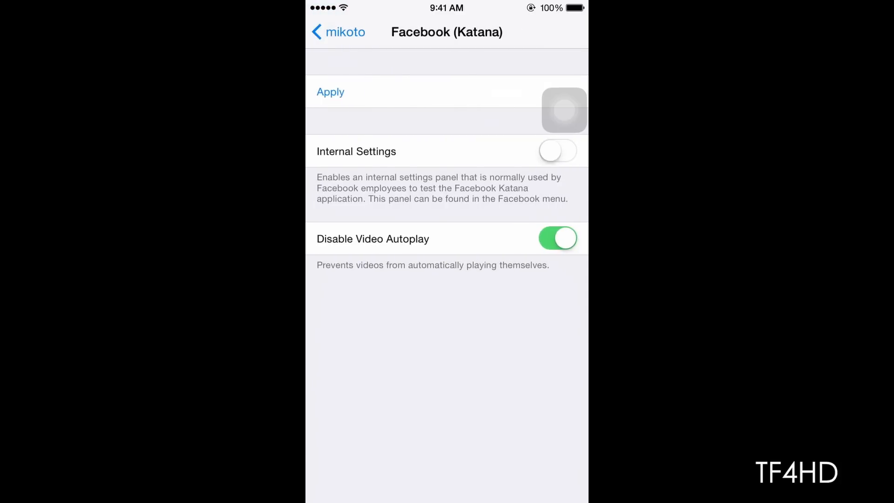
pyautogui.click(338, 32)
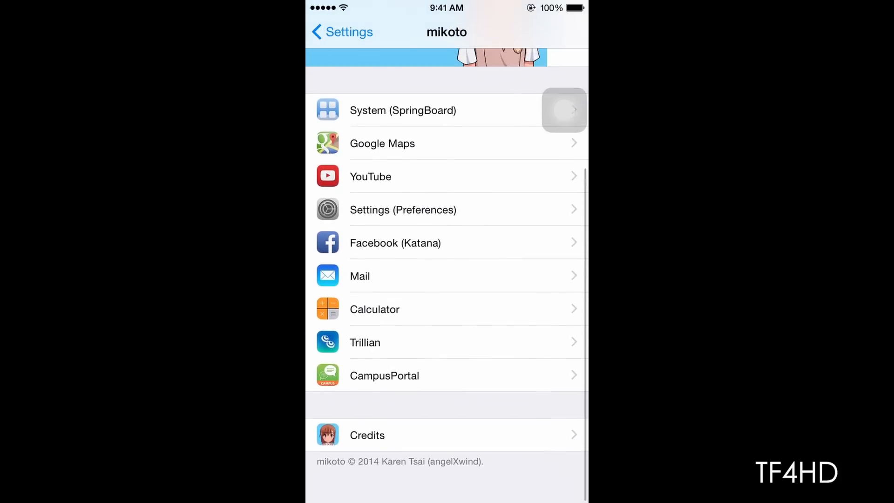
# Step: View the YouTube options page, then return to the mikoto app list
pyautogui.scroll(-3)
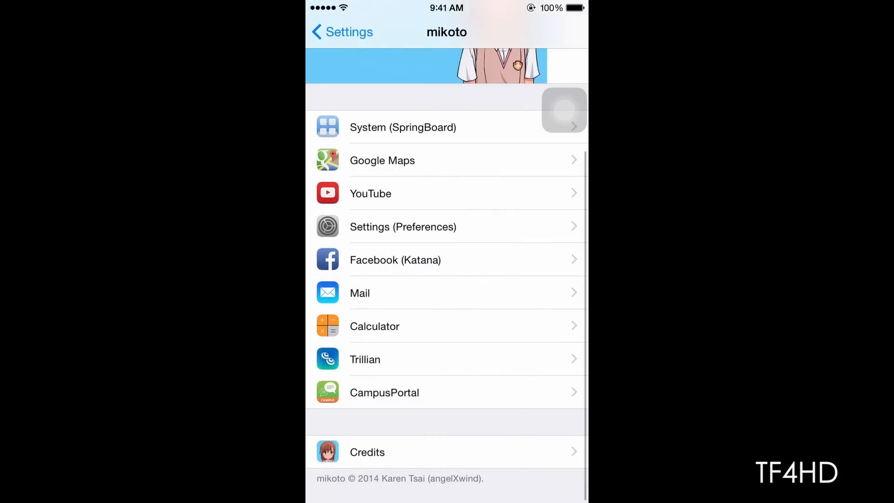
pyautogui.scroll(-3)
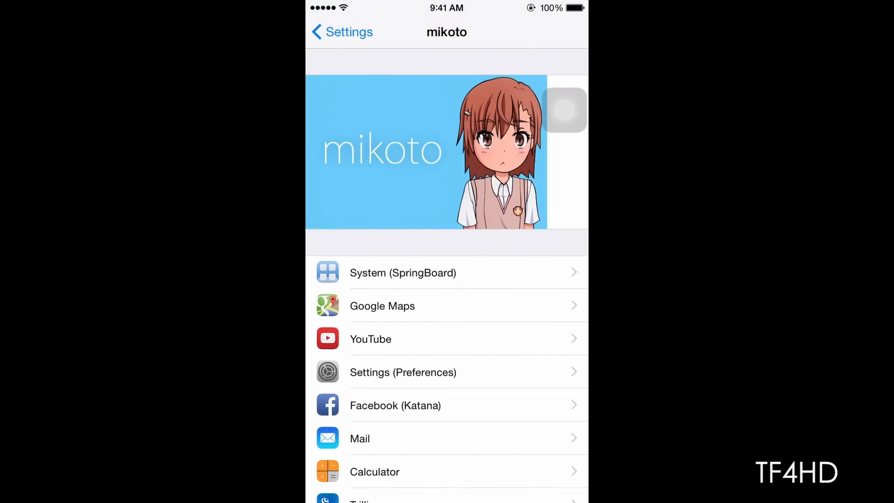
pyautogui.click(371, 339)
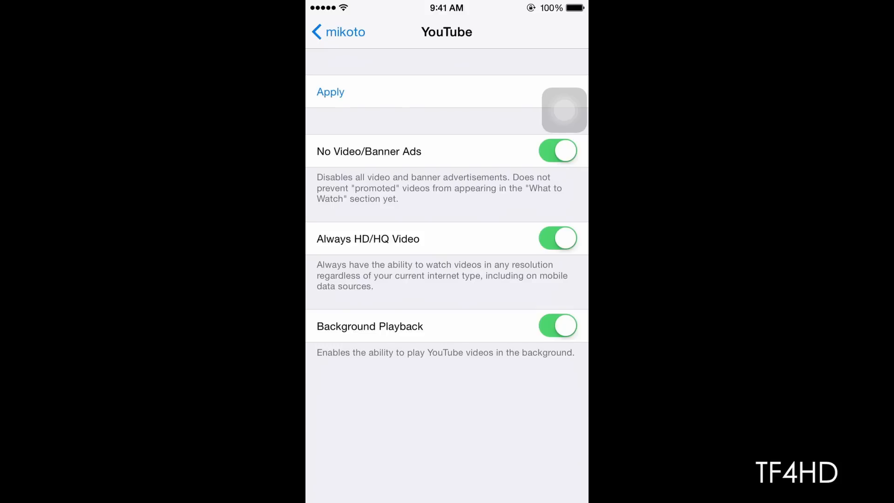
pyautogui.click(338, 32)
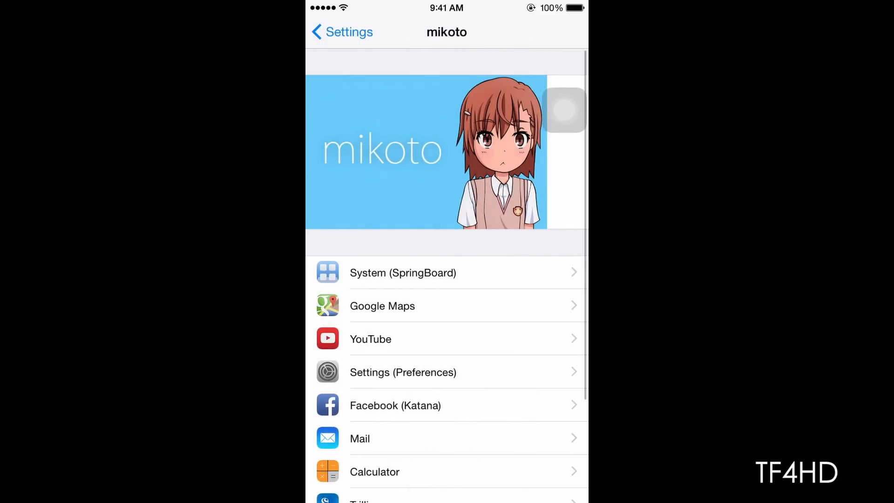